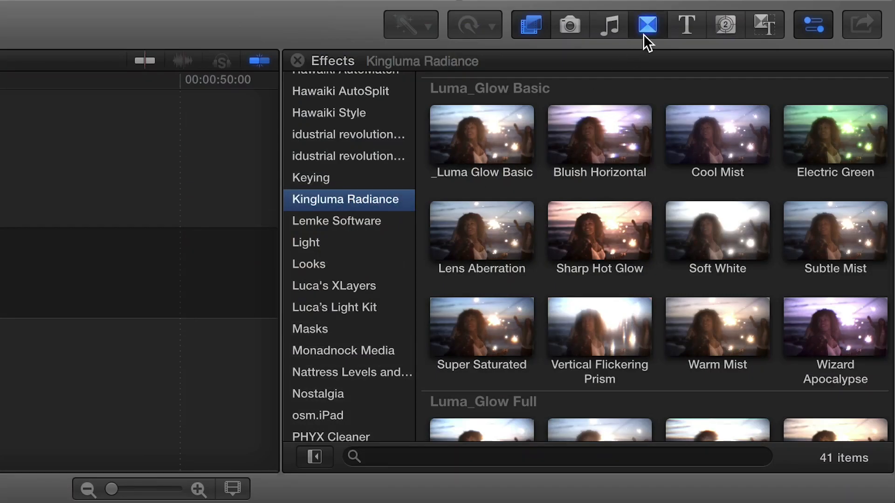
Browse the Kingluma Radiance transition presets, then return to the Luma_Glow Full effect presets.
click(648, 24)
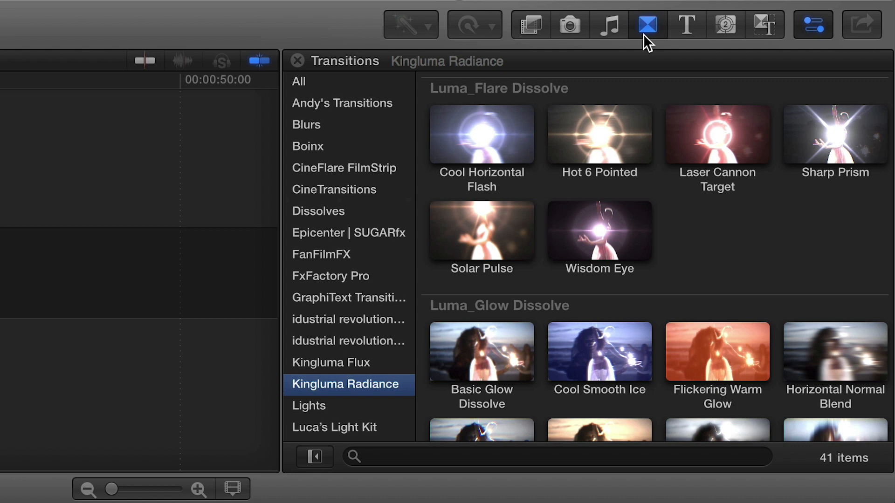
mouse_move(403, 389)
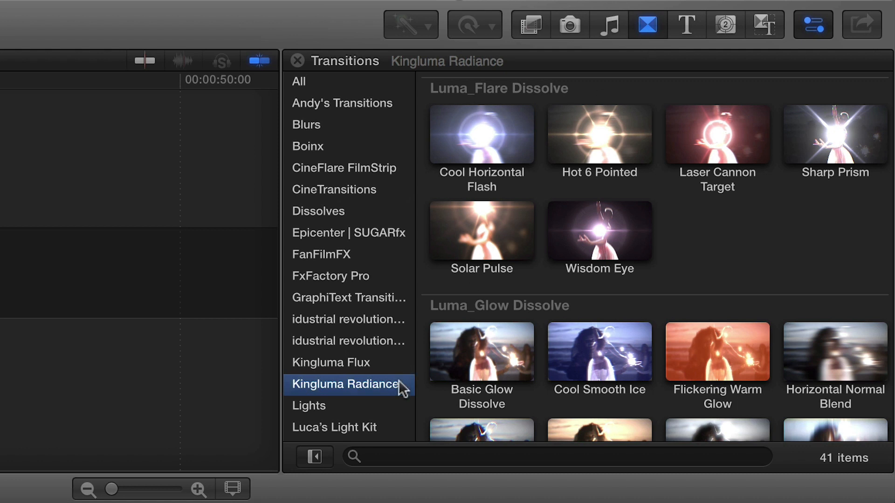
scroll(down, 3)
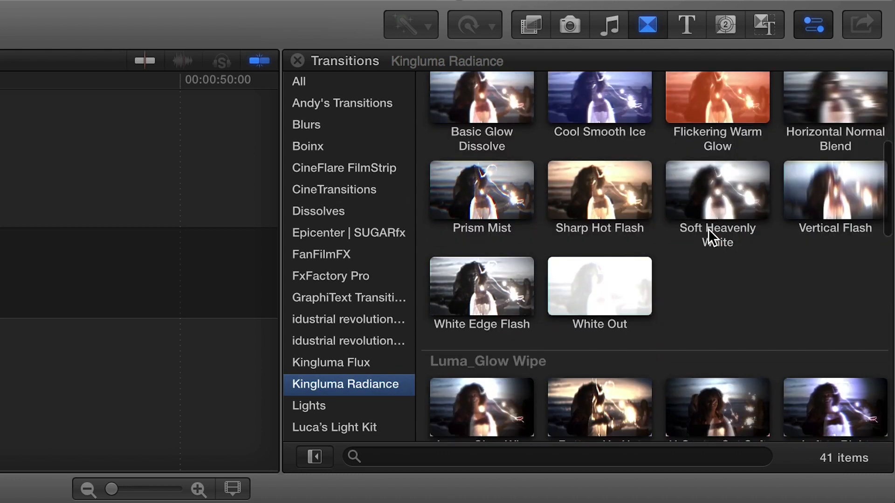
scroll(down, 3)
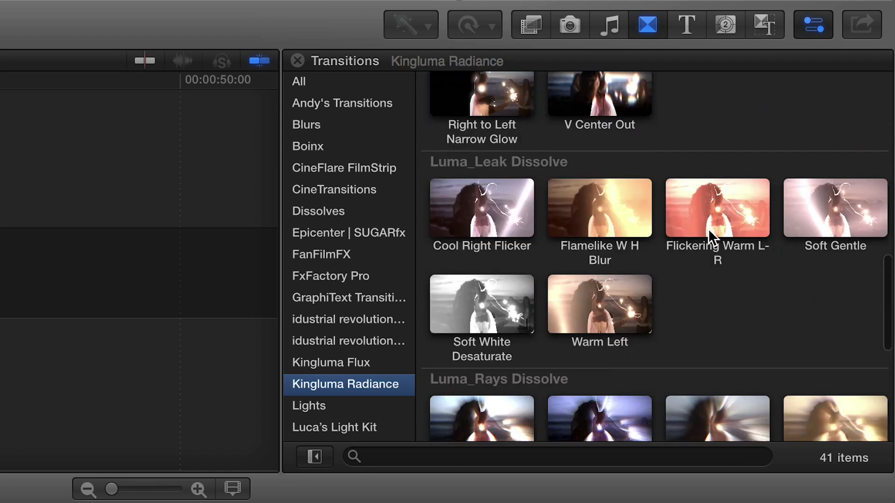
scroll(down, 3)
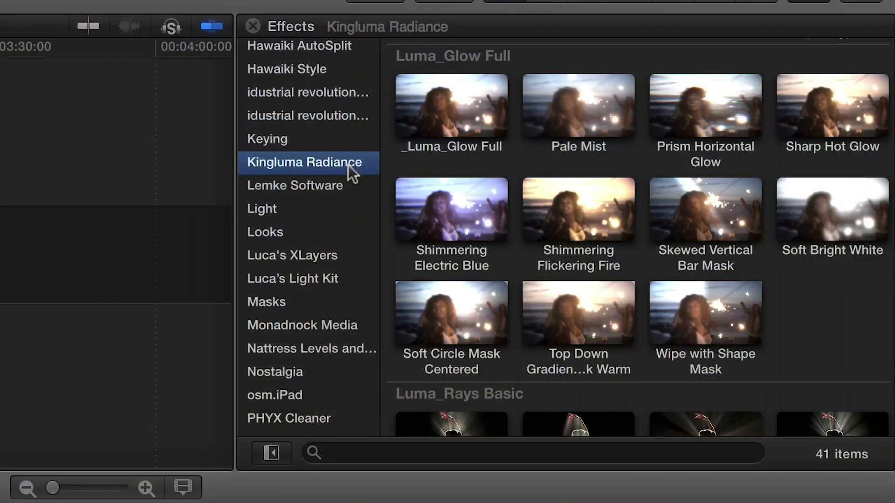
mouse_move(403, 135)
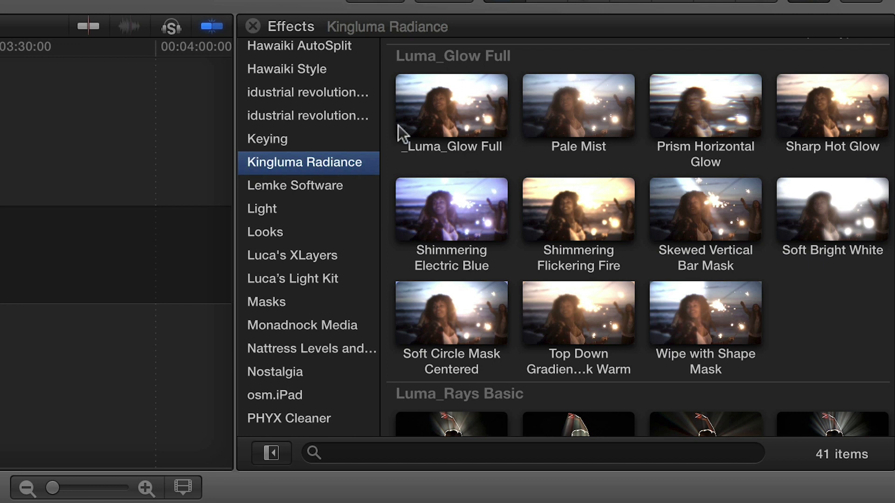
Put Luma_Glow Full on the Friends clip and raise its Luma Threshold and Threshold Smoothness.
click(451, 104)
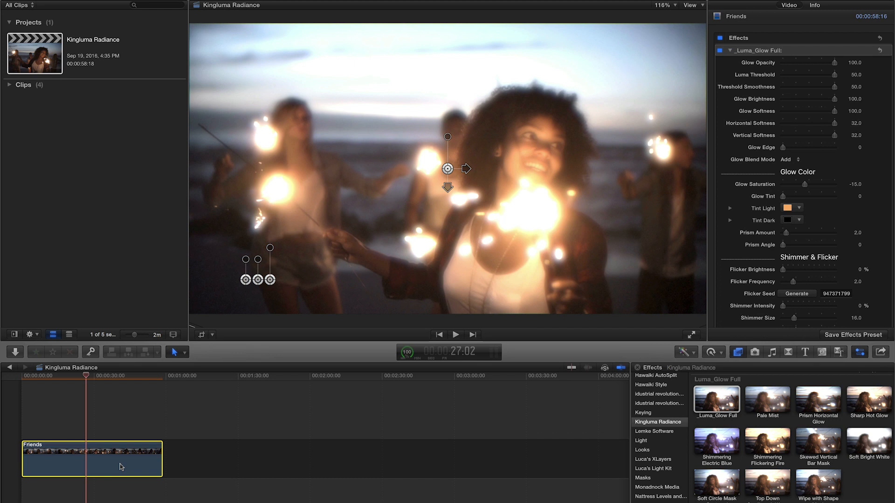
click(691, 334)
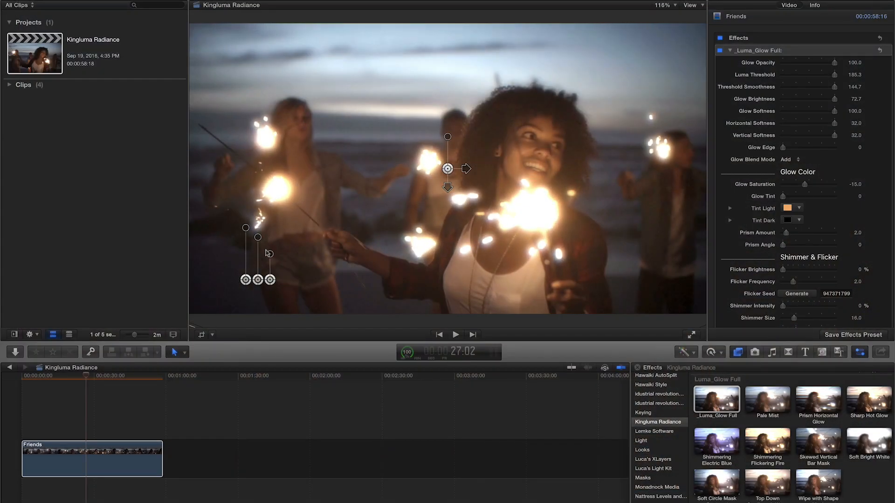
click(691, 335)
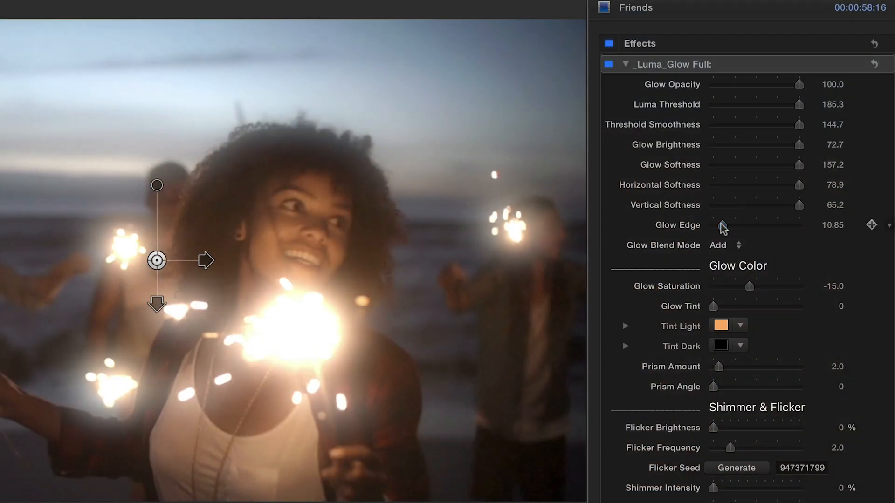
Raise the Friends glow's edge and saturation, adding prism, flicker and shimmer for purplish sparkler light.
click(730, 245)
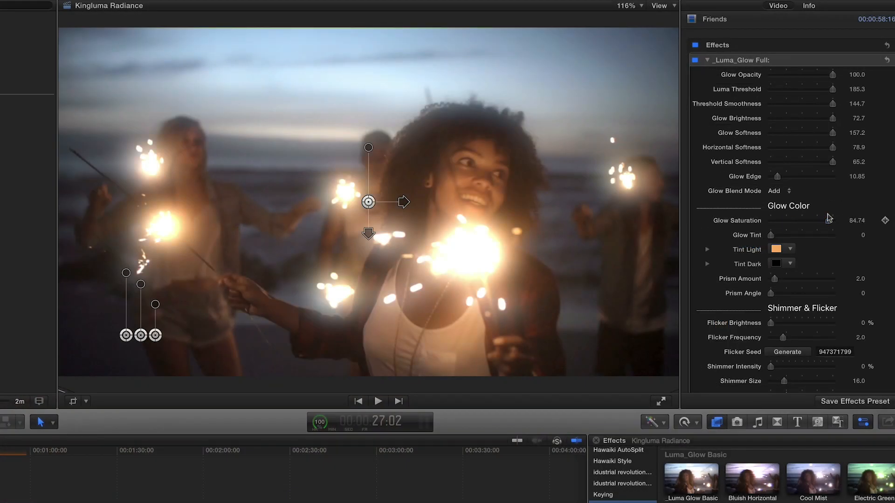
click(778, 250)
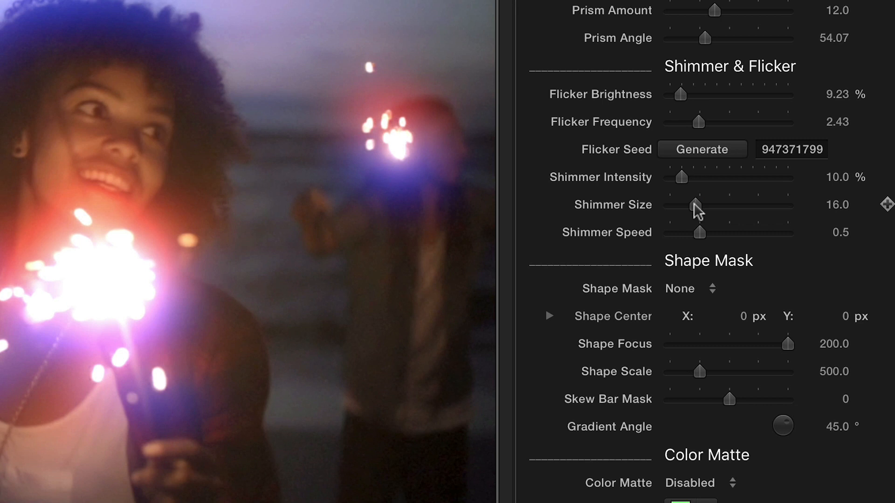
Enlarge the glow's Shimmer Size to 22 and review the Color Matte mode choices.
click(690, 288)
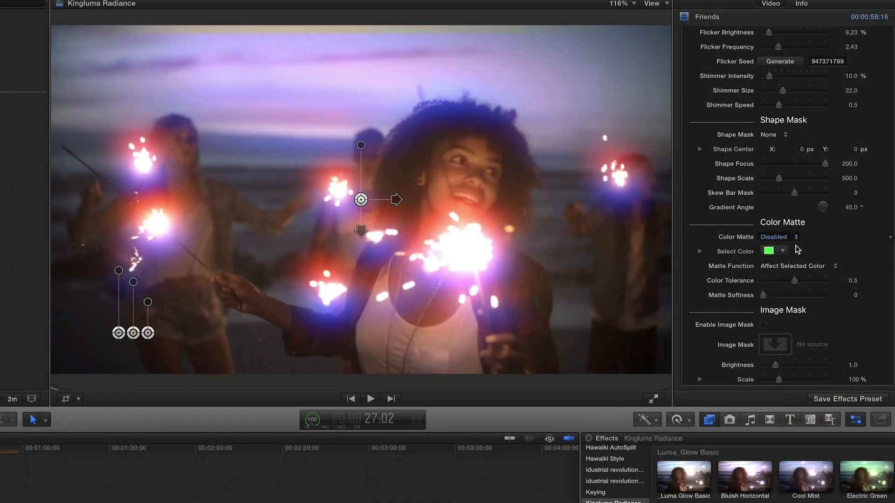
click(769, 251)
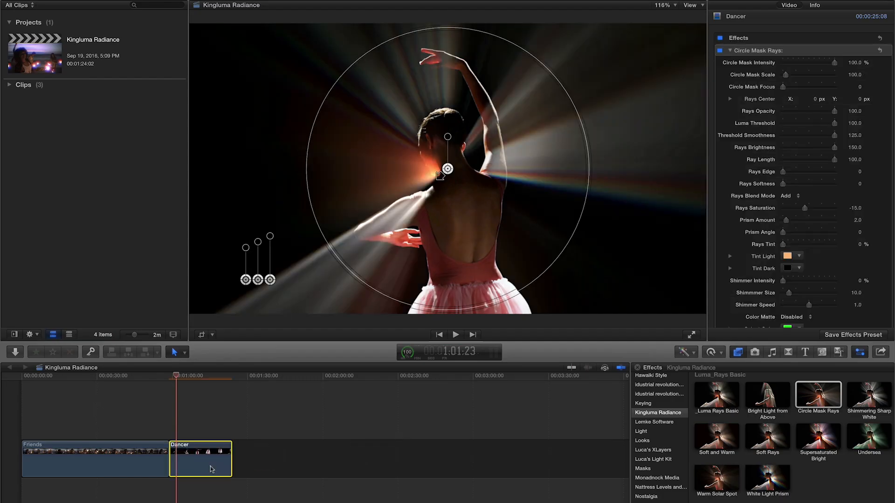
Give the Dancer clip the Circle Mask Rays effect and show its ray settings.
click(691, 334)
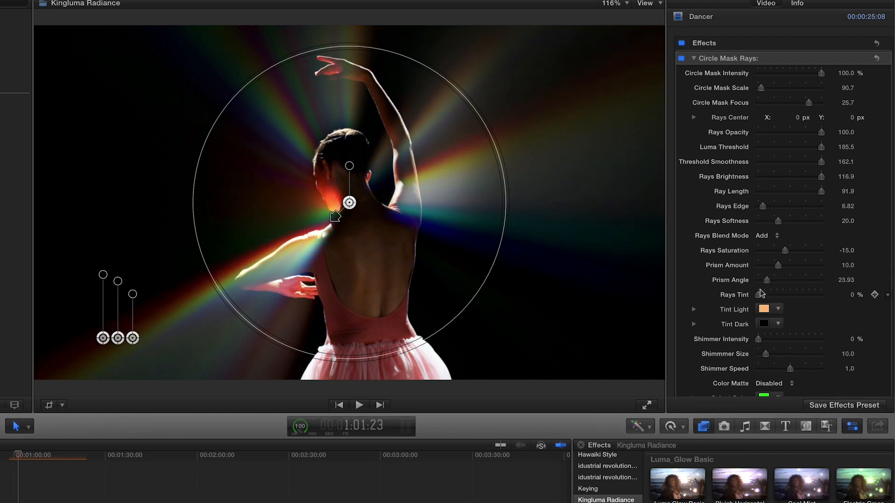
Set the Dancer rays' tint to about 36% with a pale yellow tint light colour.
click(766, 308)
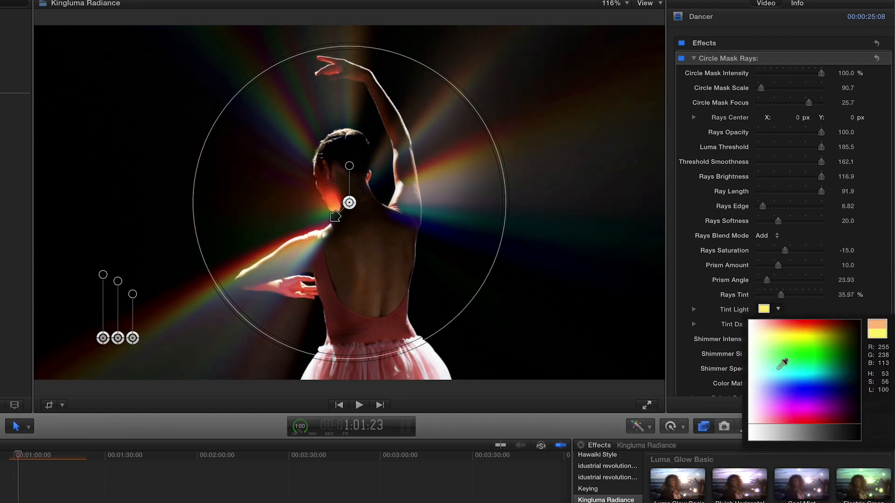
click(831, 398)
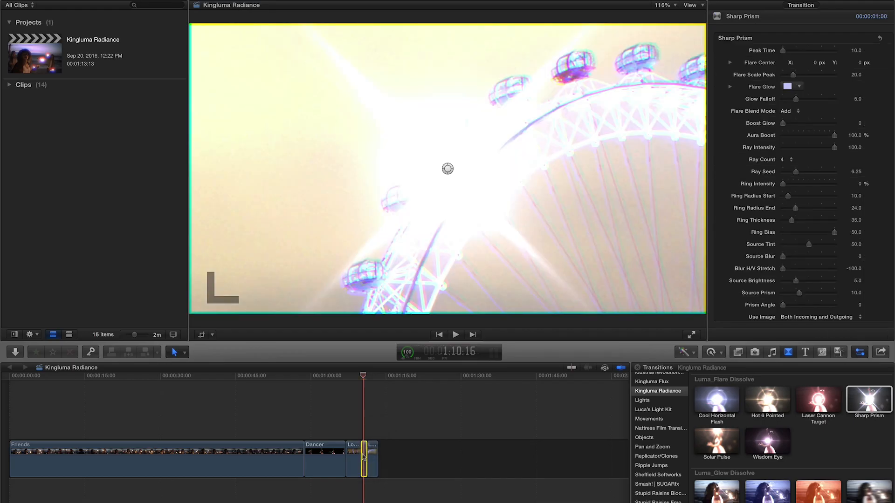
Insert Sharp Prism and Luma_Rays Wipe transitions, with the rays wipe set Top to Bottom.
click(787, 86)
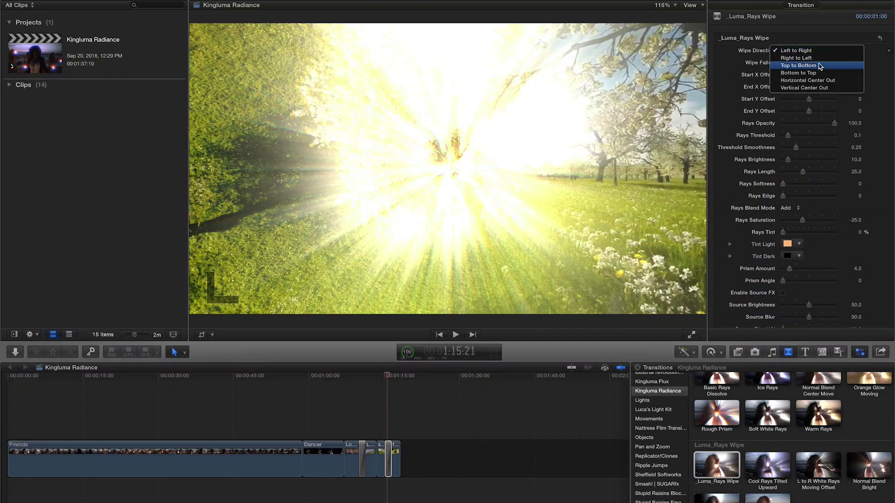
click(798, 66)
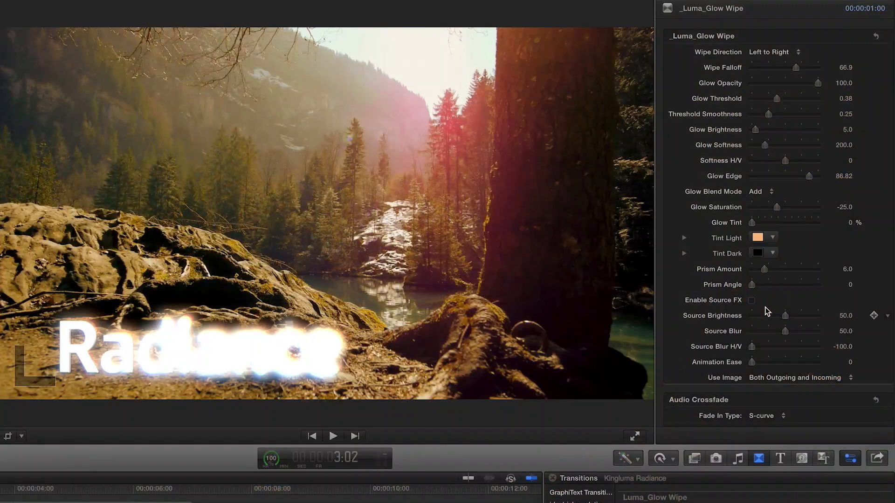
Adjust the Luma_Glow Wipe's glow edge over the Radiance title and enable Source FX.
click(752, 300)
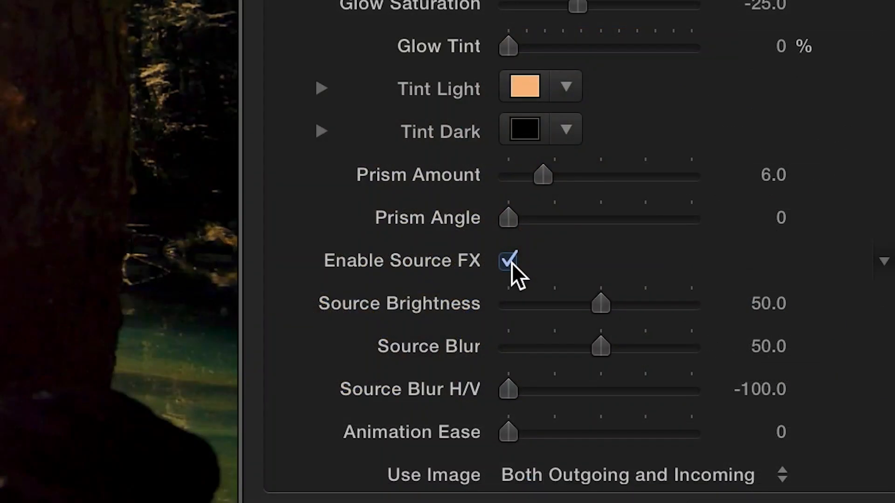